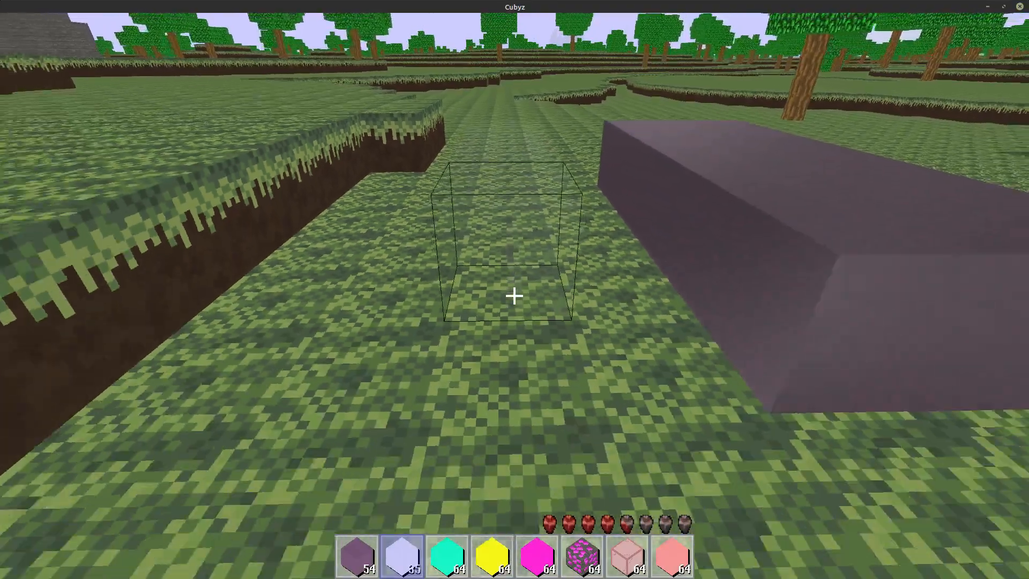
mouse_move(515, 289)
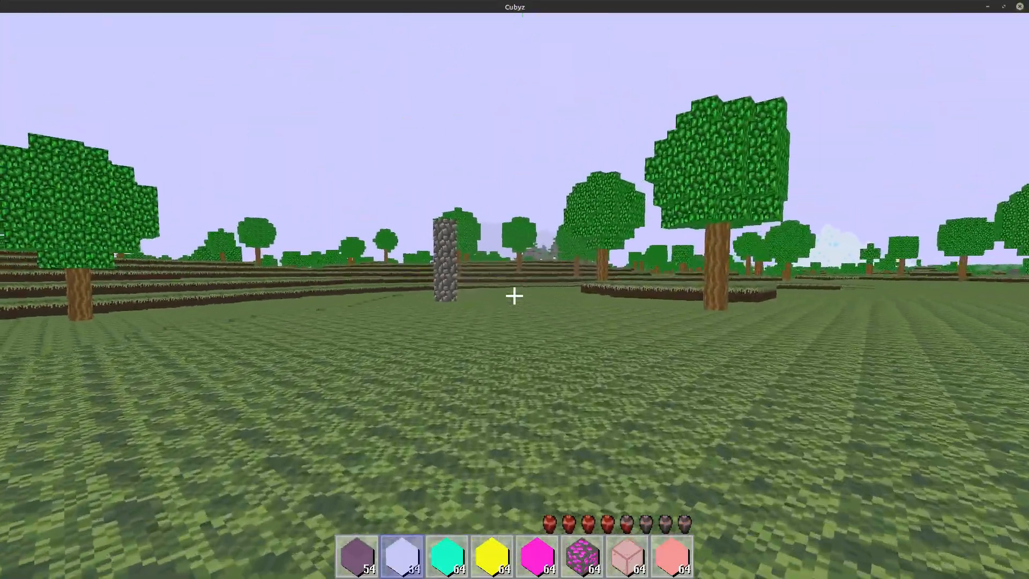
mouse_move(515, 296)
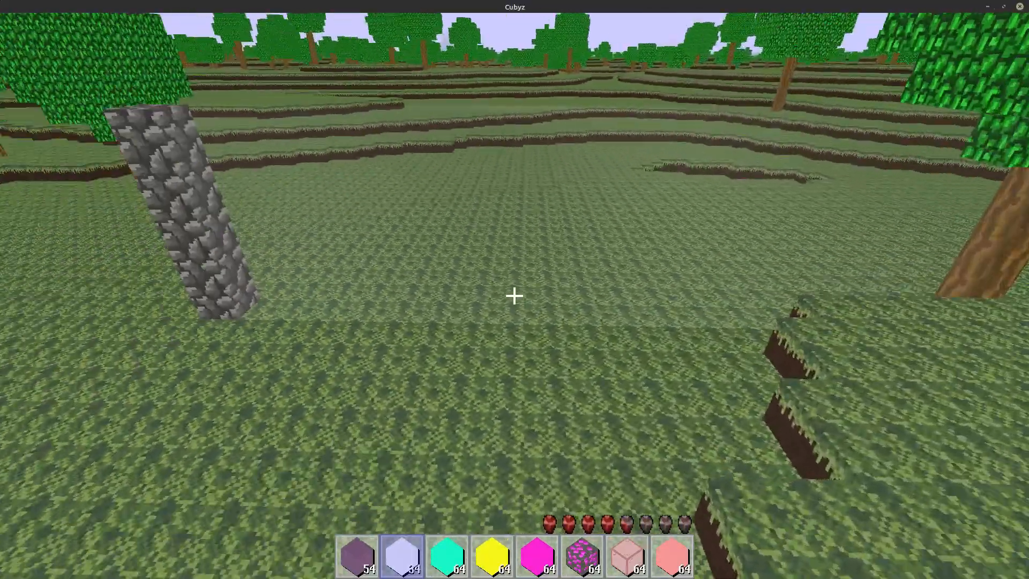
mouse_move(515, 296)
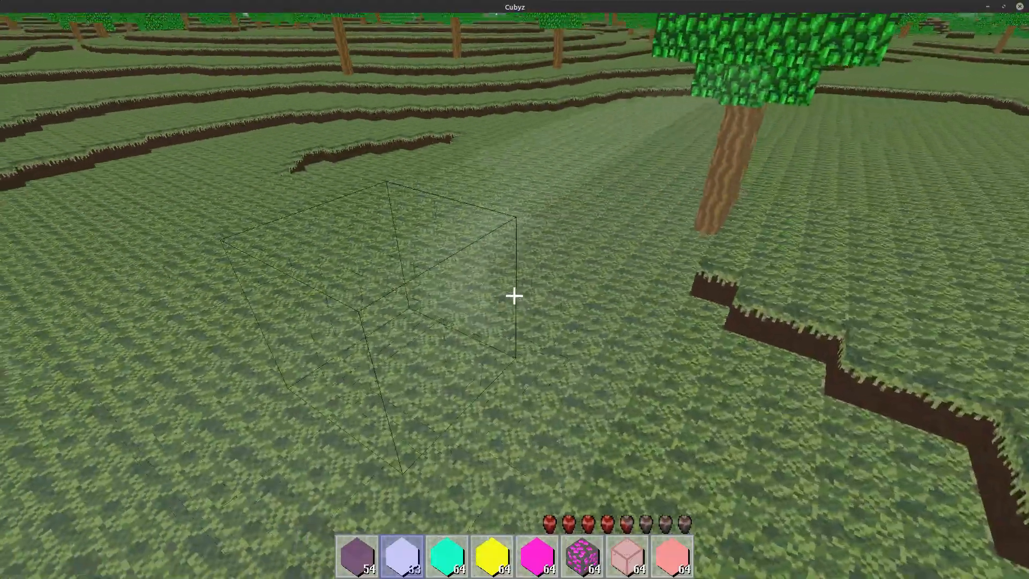
mouse_move(514, 296)
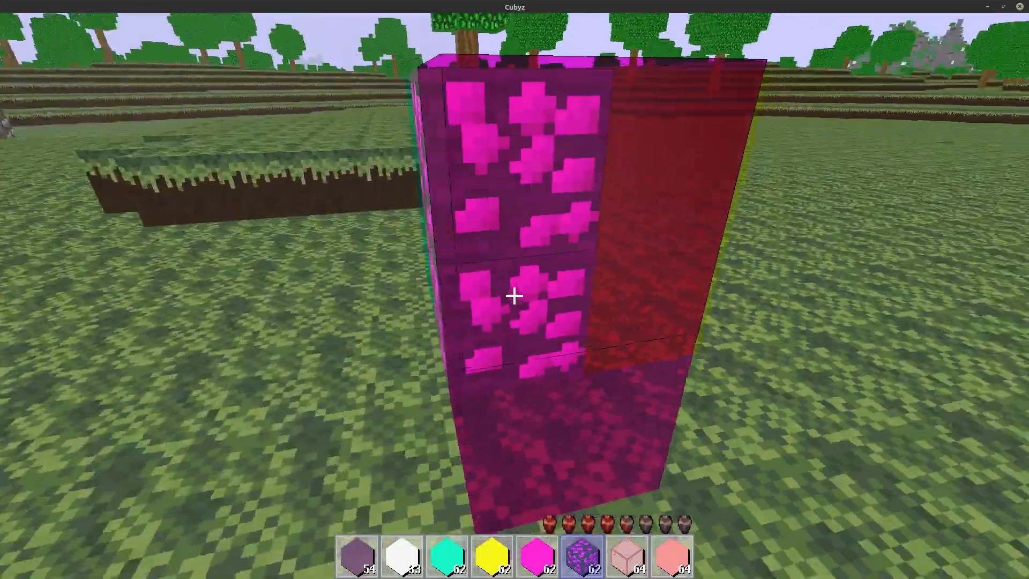
mouse_move(515, 296)
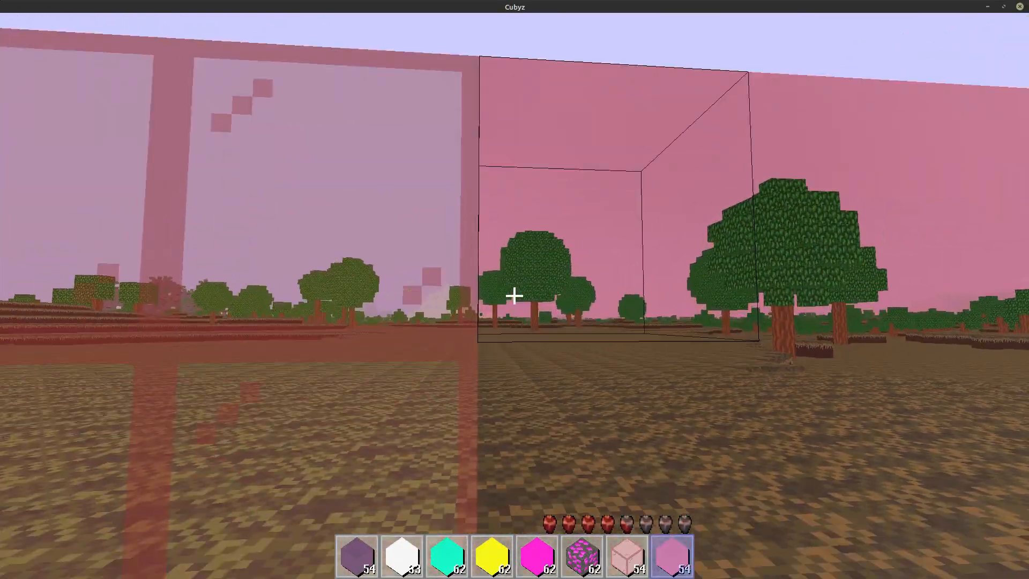
mouse_move(513, 296)
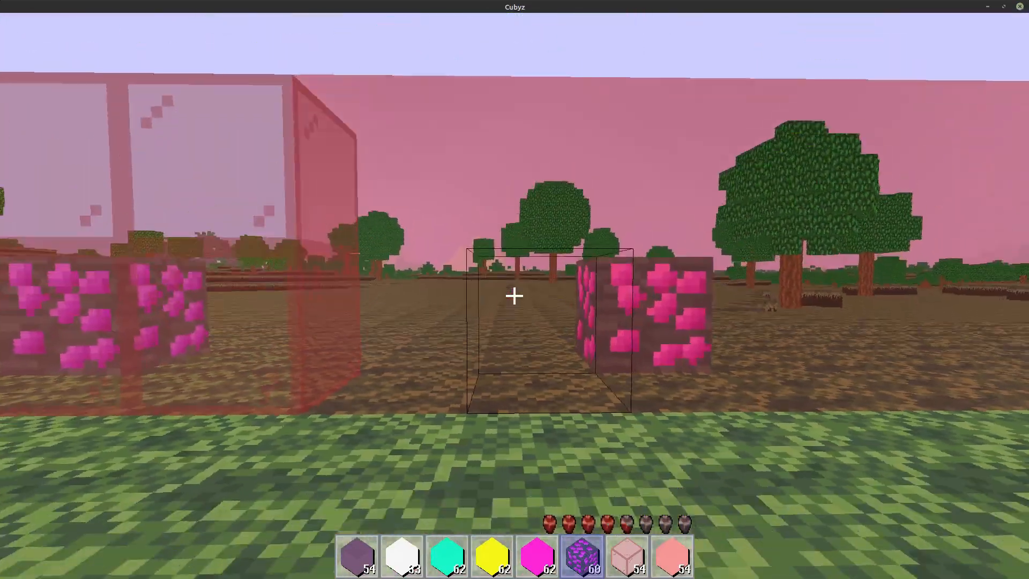
mouse_move(514, 296)
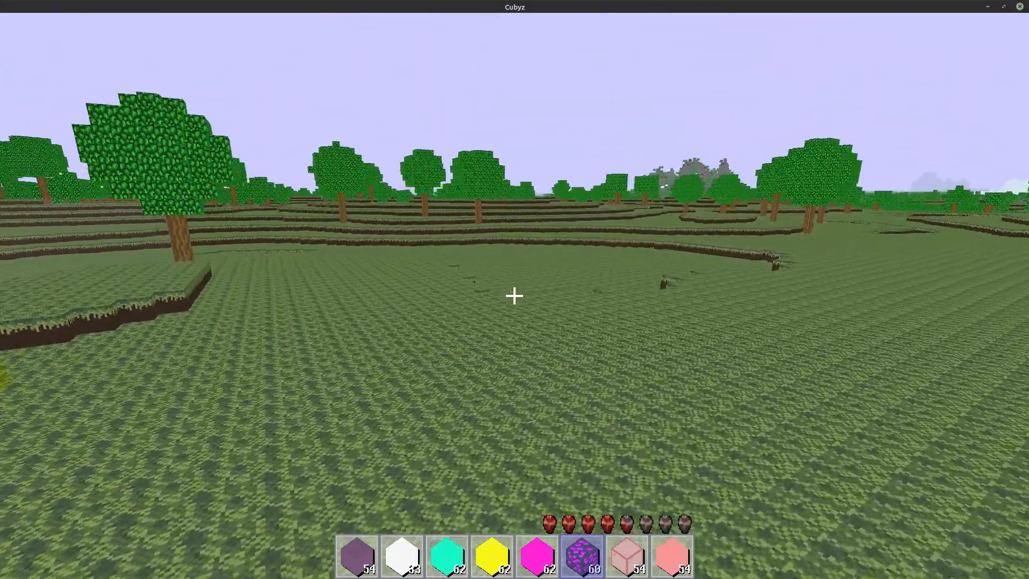
key(e)
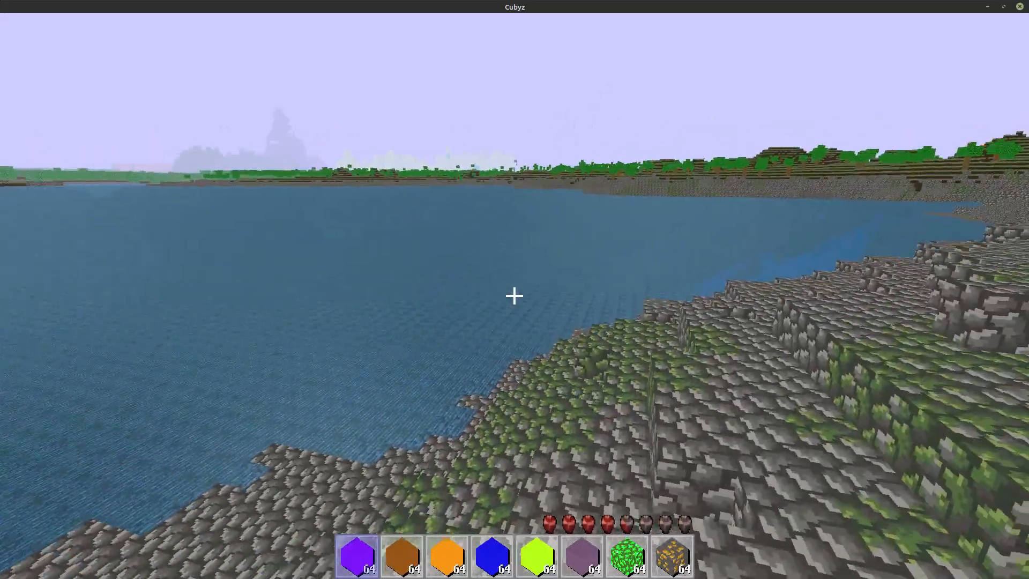
mouse_move(514, 296)
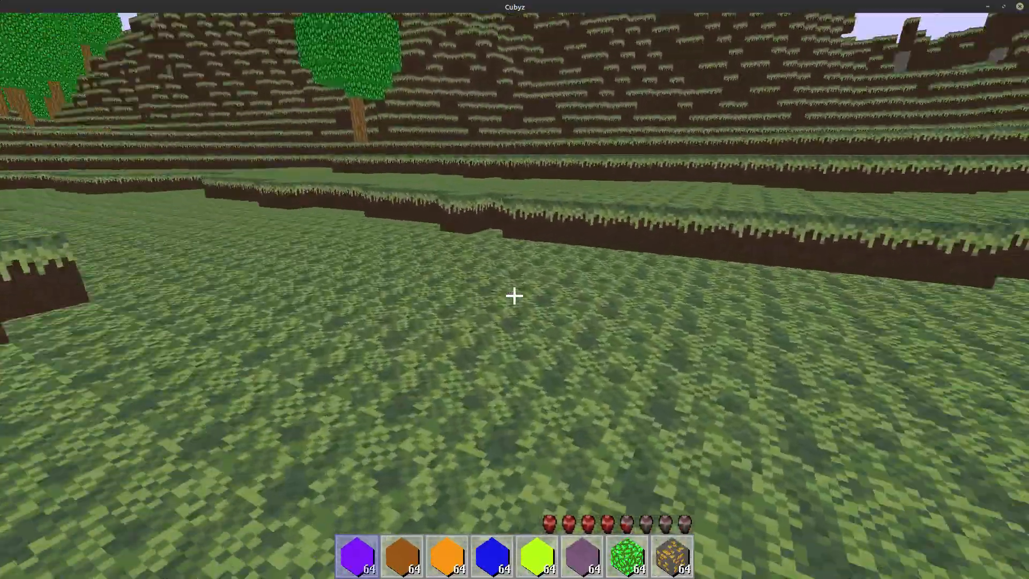
mouse_move(515, 295)
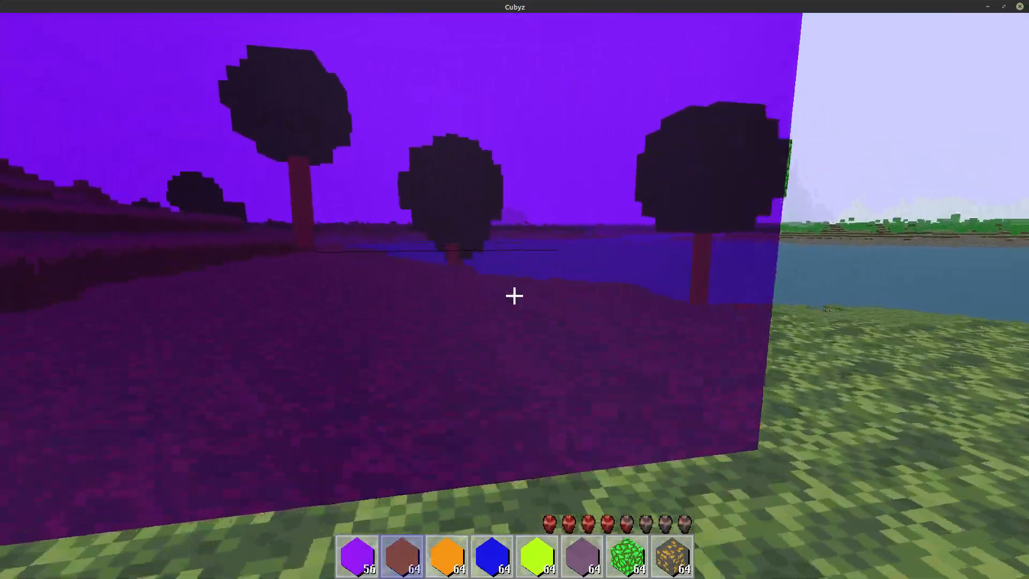
mouse_move(513, 296)
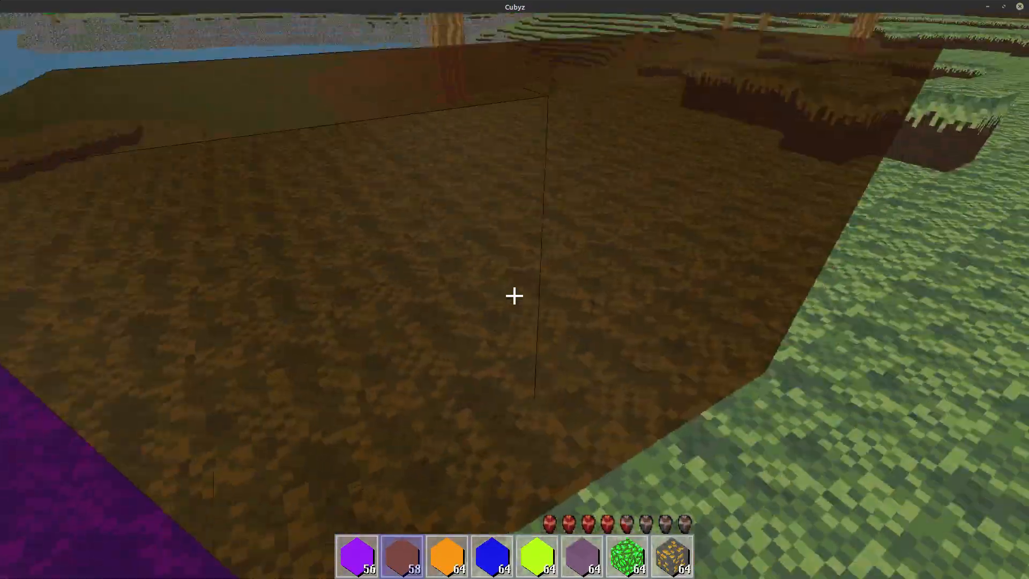
mouse_move(514, 296)
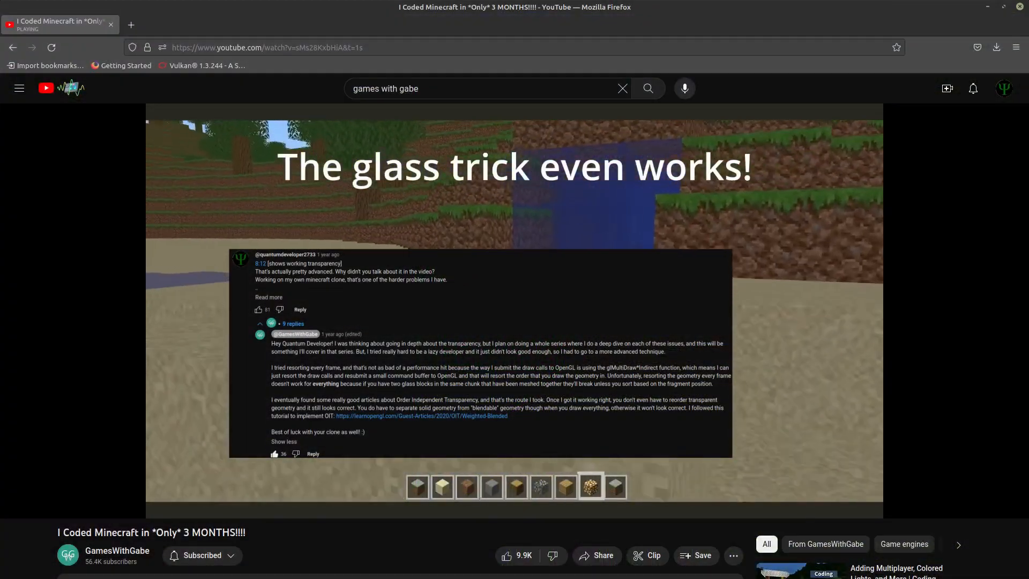
Play the YouTube video at its 'The glass trick even works!' glass-transparency section
click(422, 416)
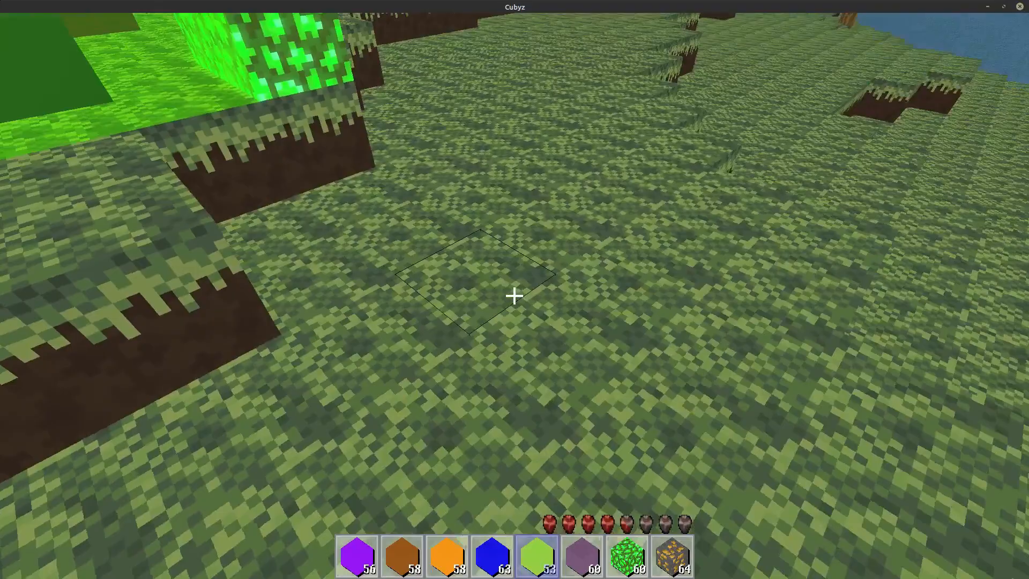
mouse_move(514, 296)
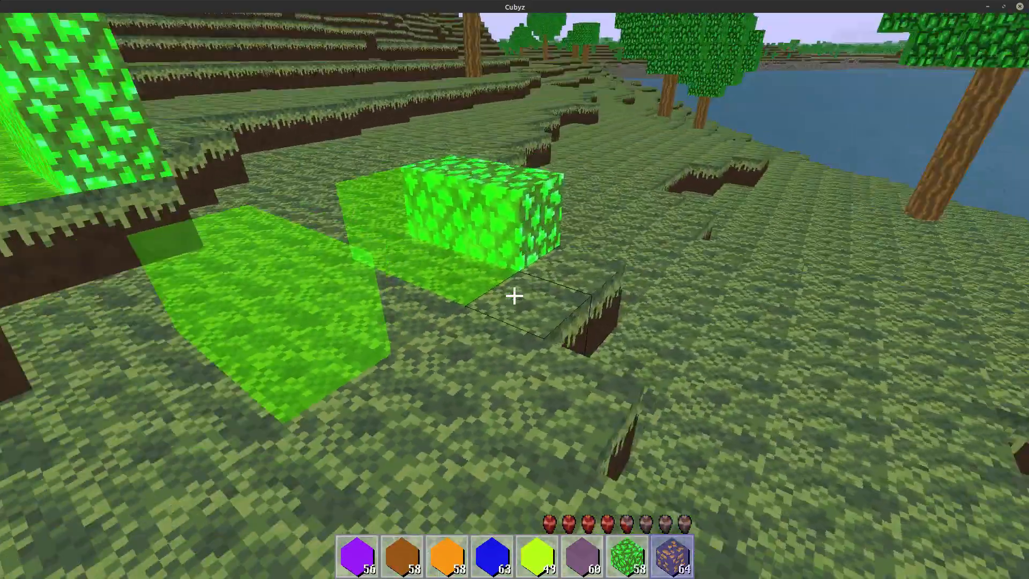
mouse_move(514, 296)
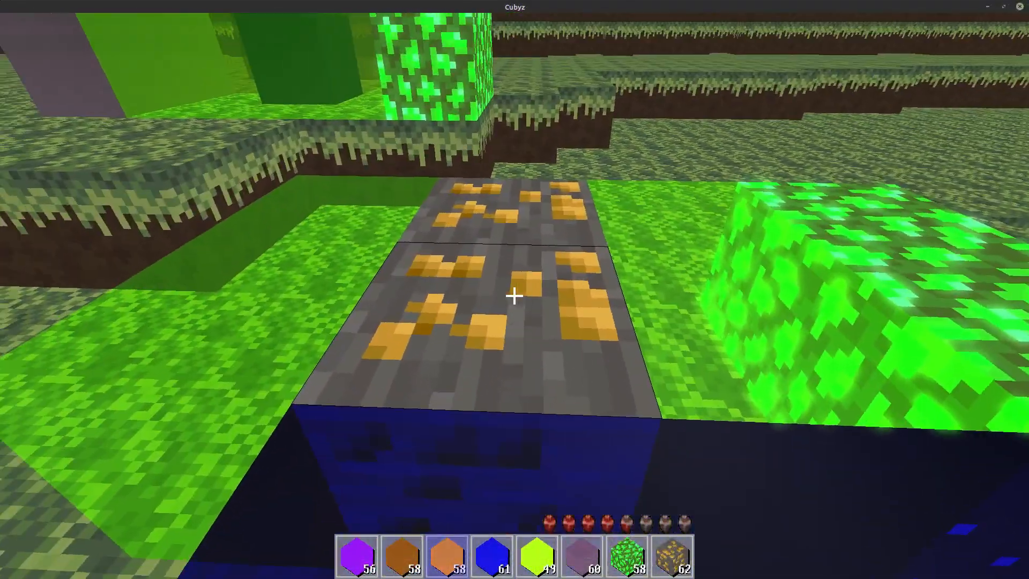
mouse_move(514, 296)
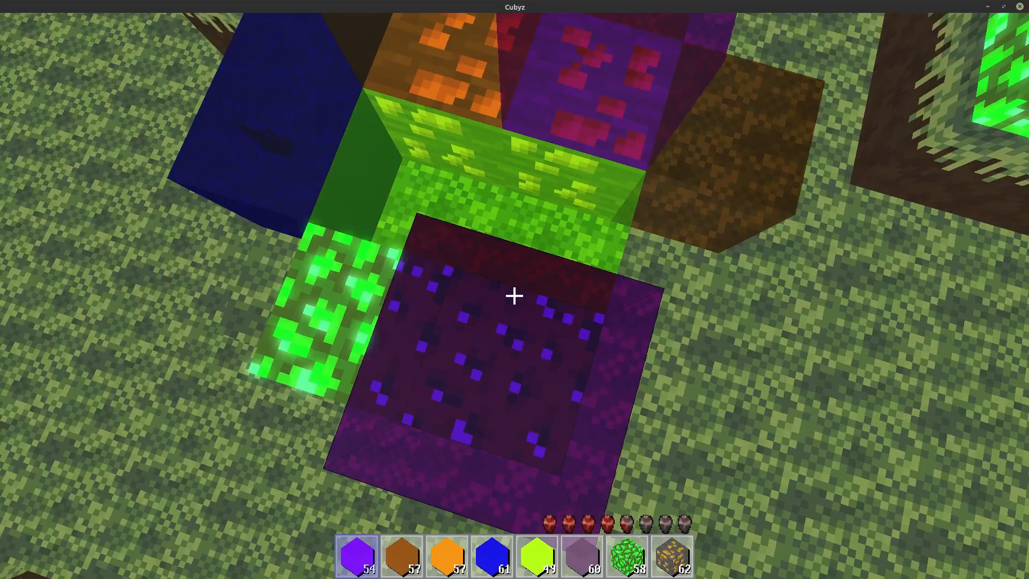
mouse_move(515, 295)
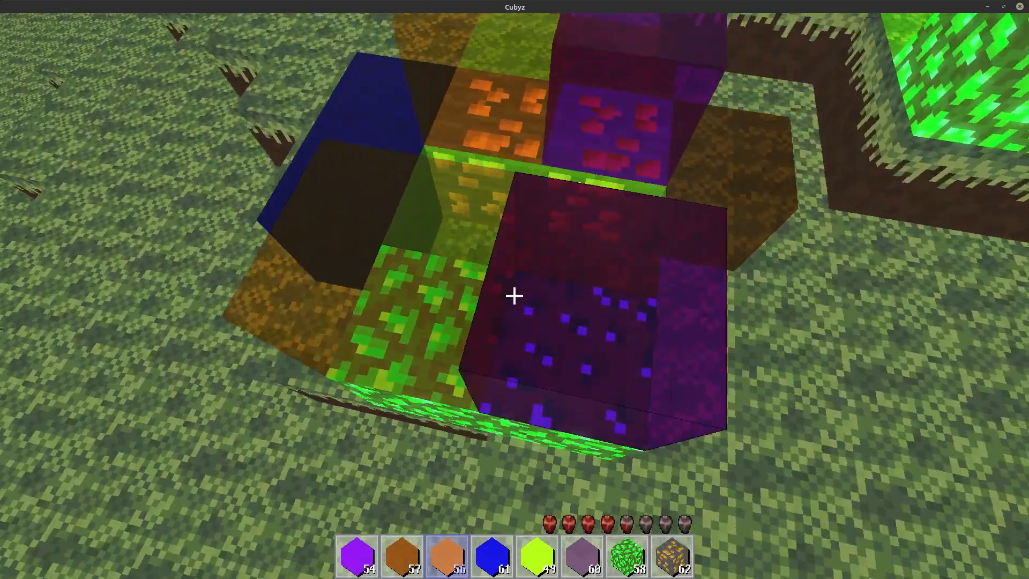
mouse_move(514, 296)
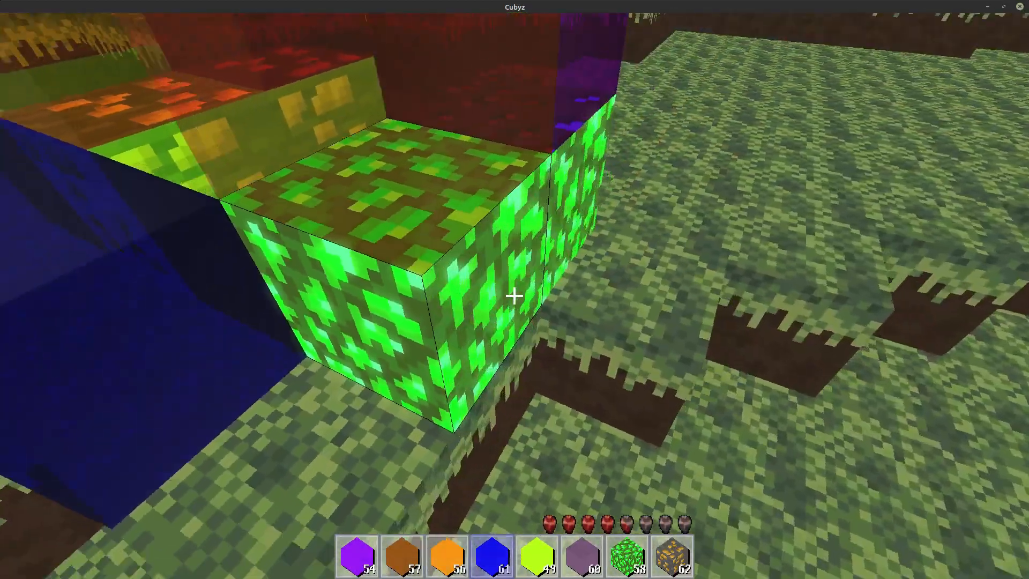
mouse_move(515, 296)
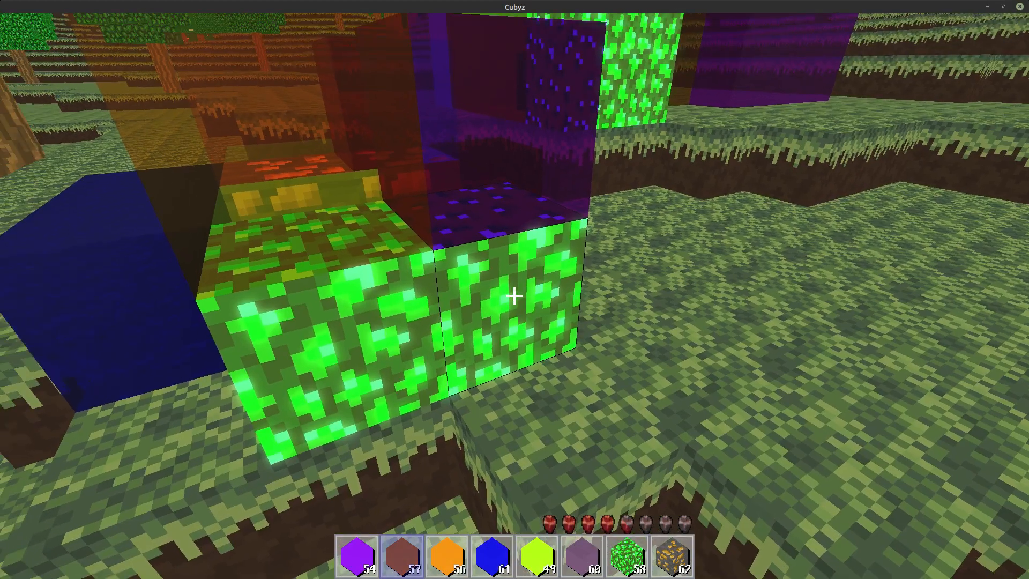
Show the debug overlay with fps, position and glassForest biome readouts
key(F3)
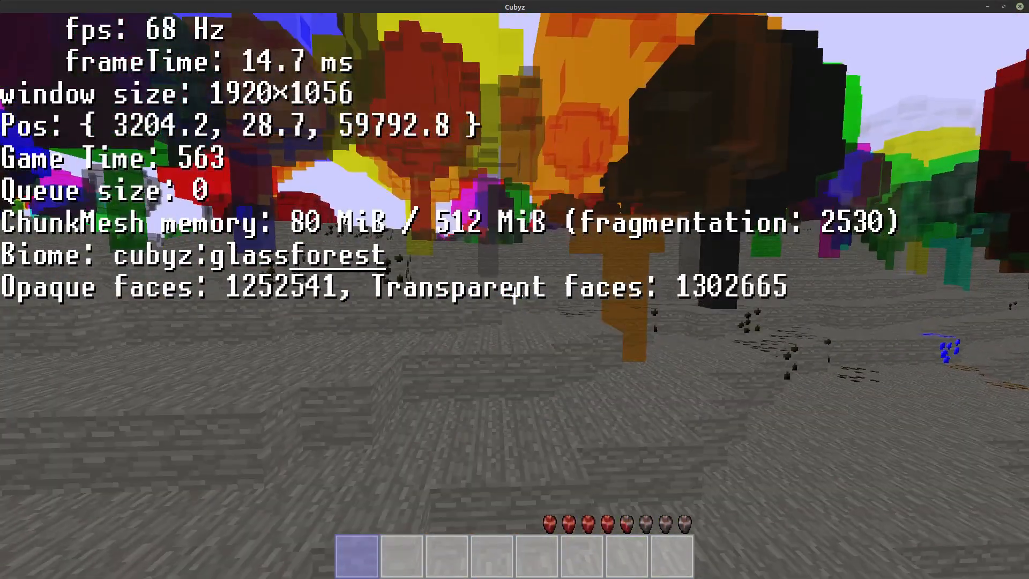
mouse_move(514, 290)
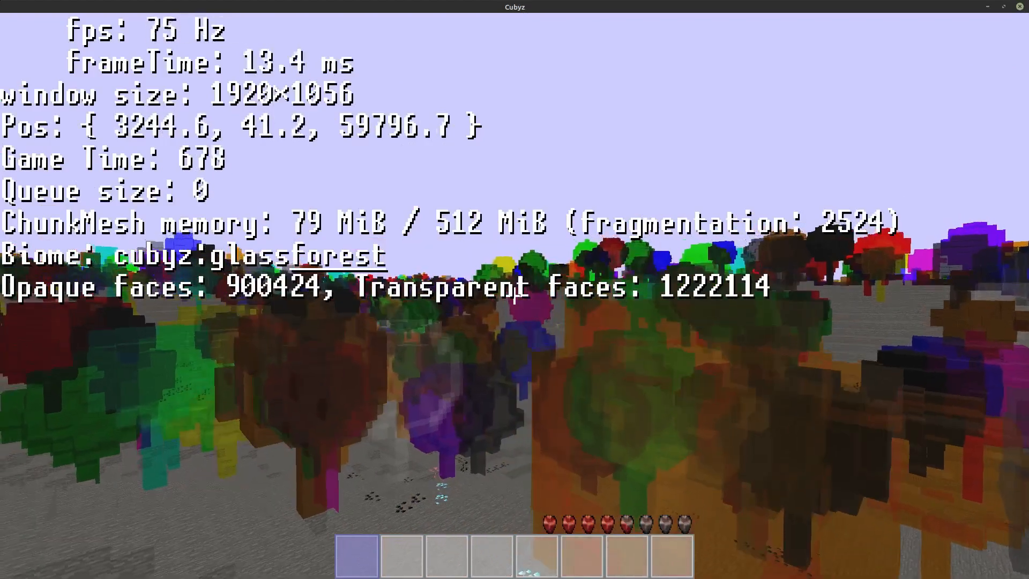
mouse_move(514, 289)
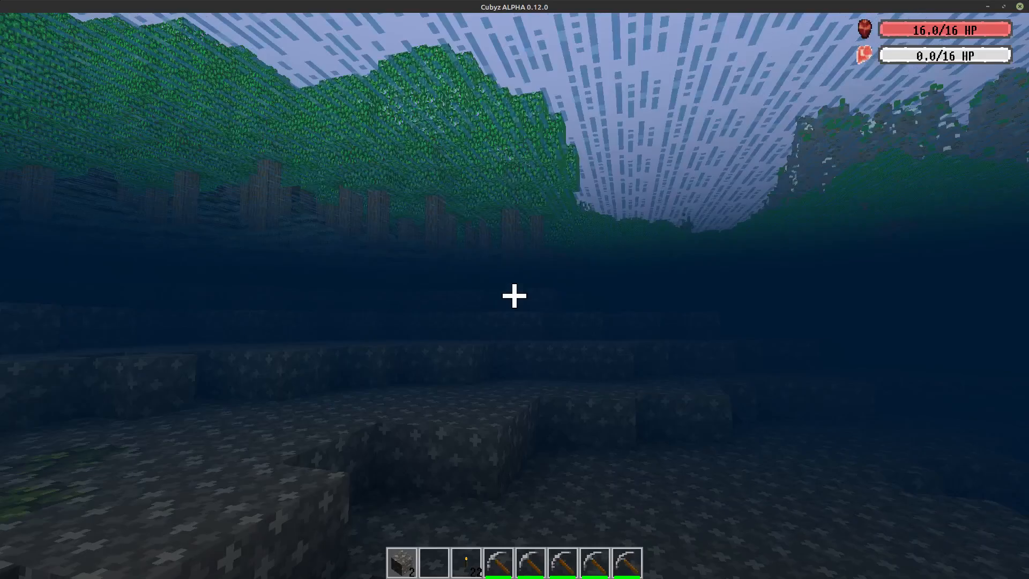
mouse_move(515, 296)
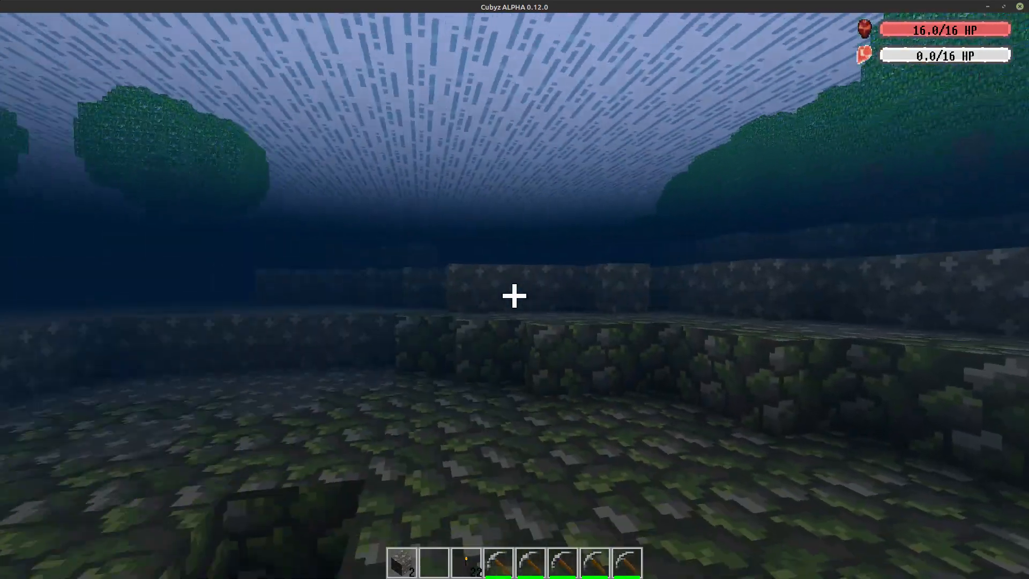
mouse_move(514, 295)
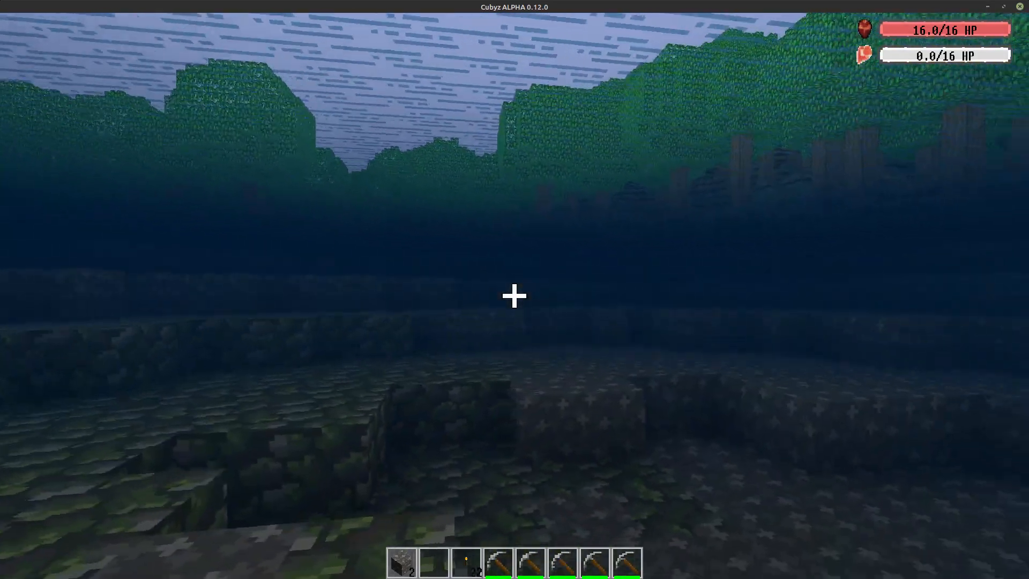
mouse_move(514, 295)
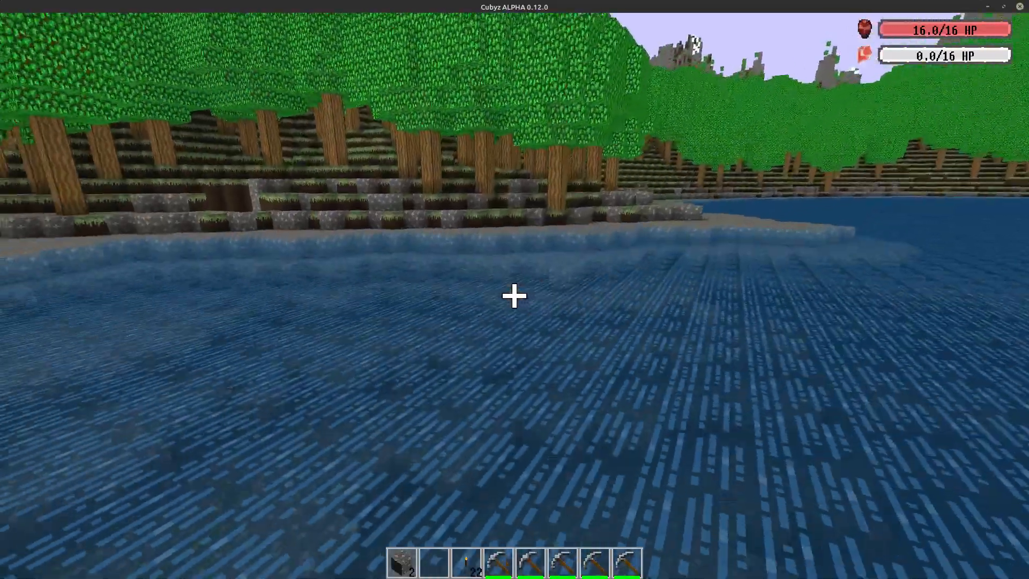
mouse_move(514, 289)
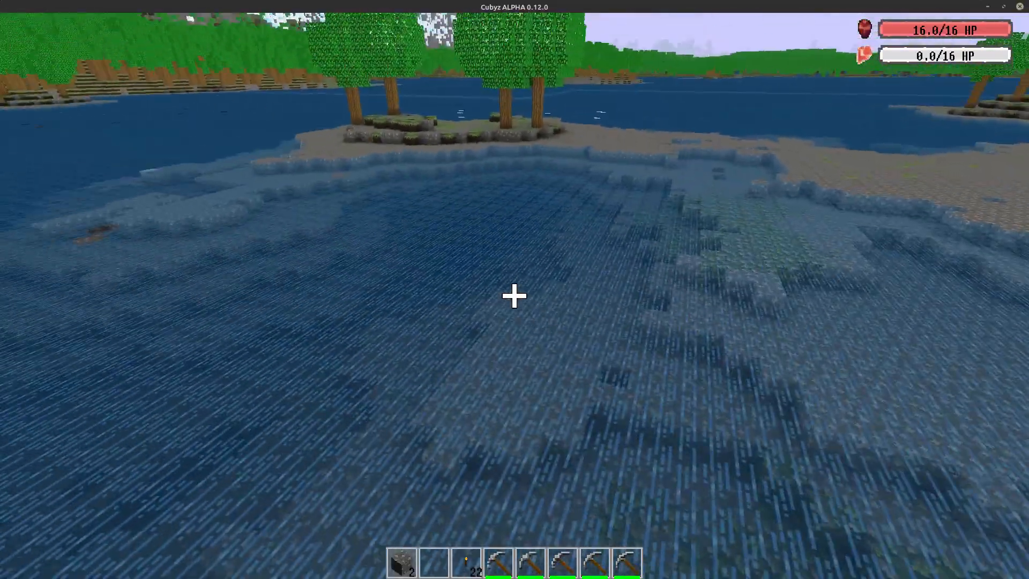
mouse_move(514, 296)
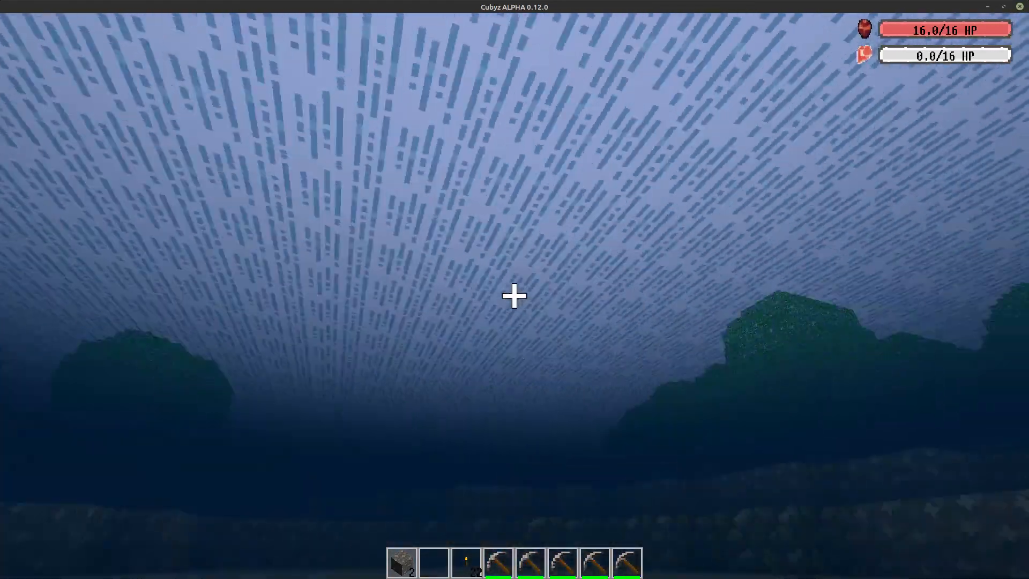
mouse_move(513, 296)
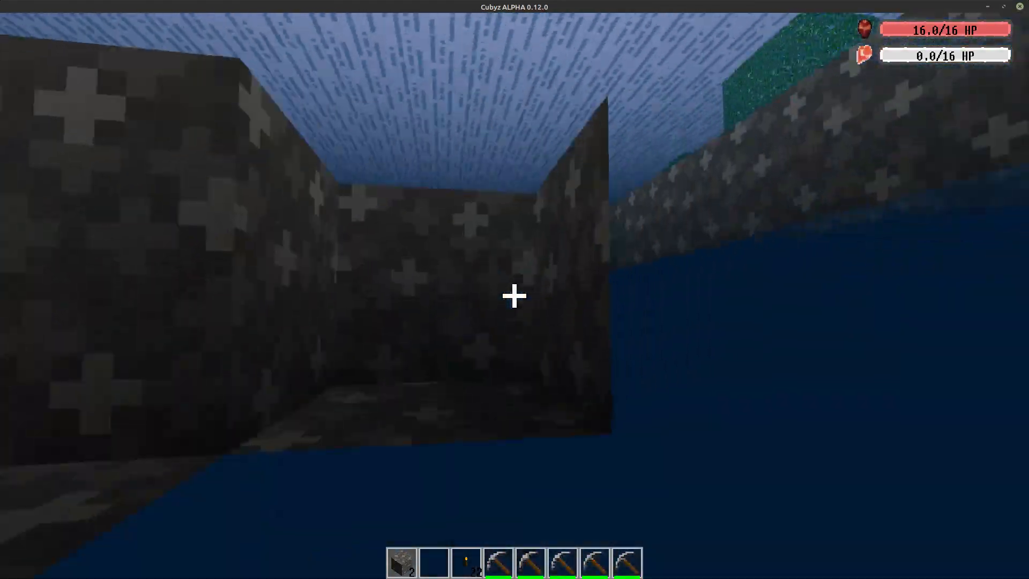
mouse_move(514, 296)
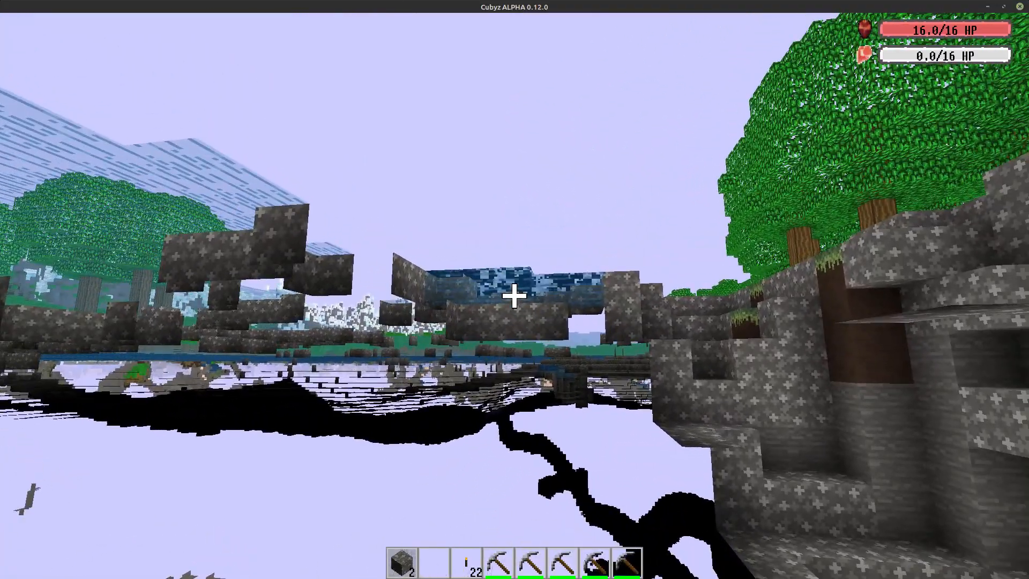
mouse_move(514, 293)
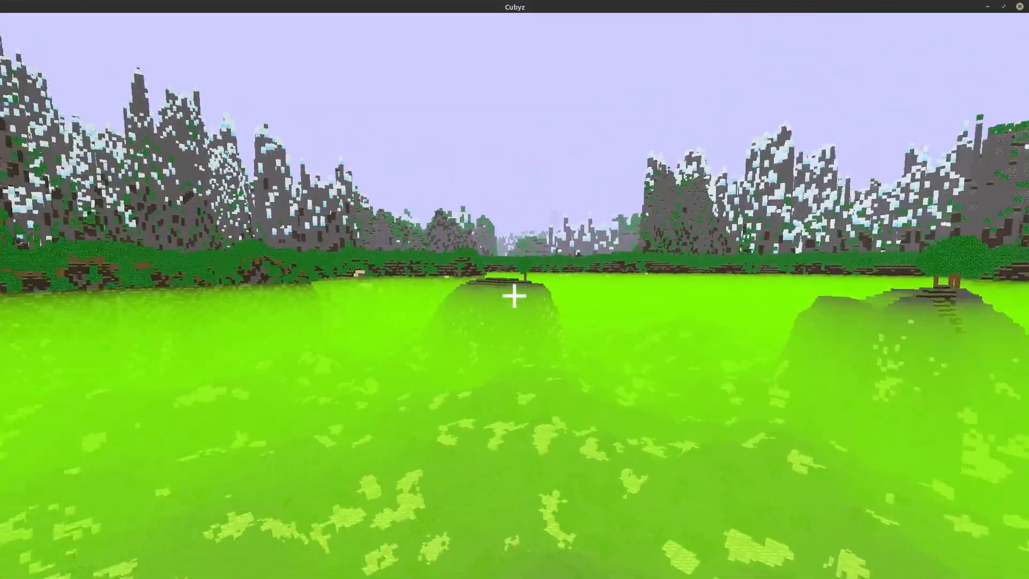
mouse_move(514, 295)
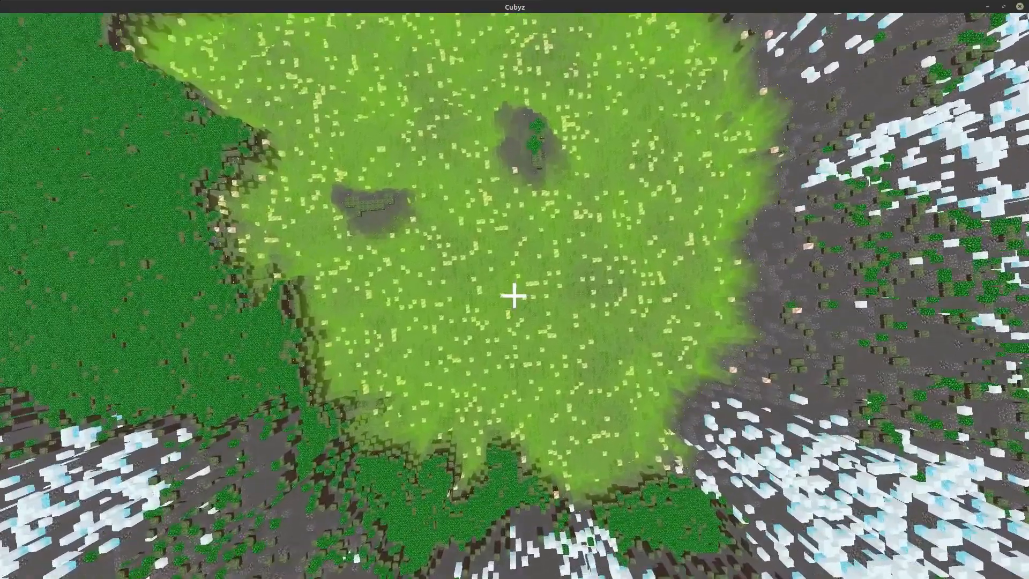
mouse_move(514, 295)
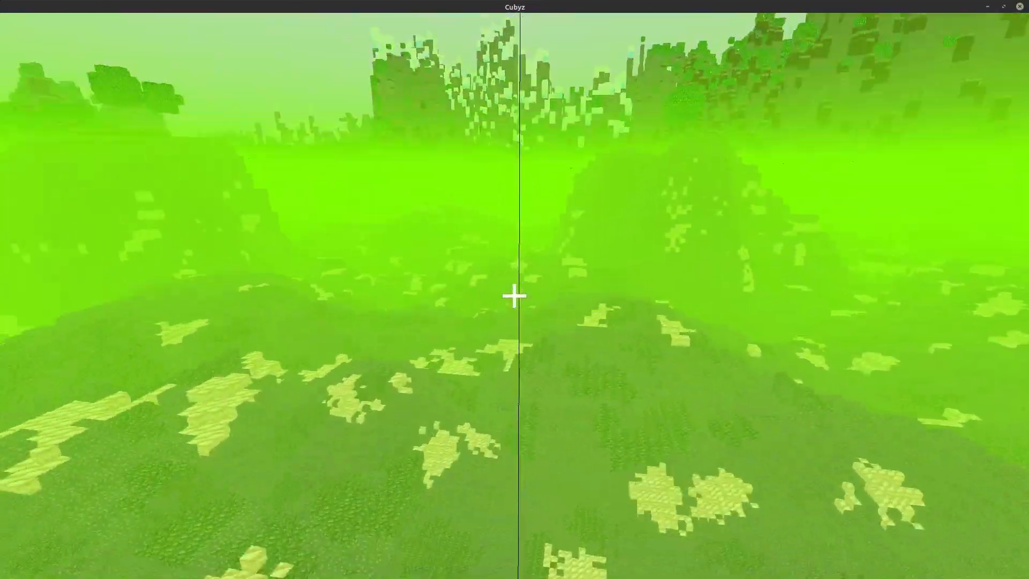
mouse_move(515, 296)
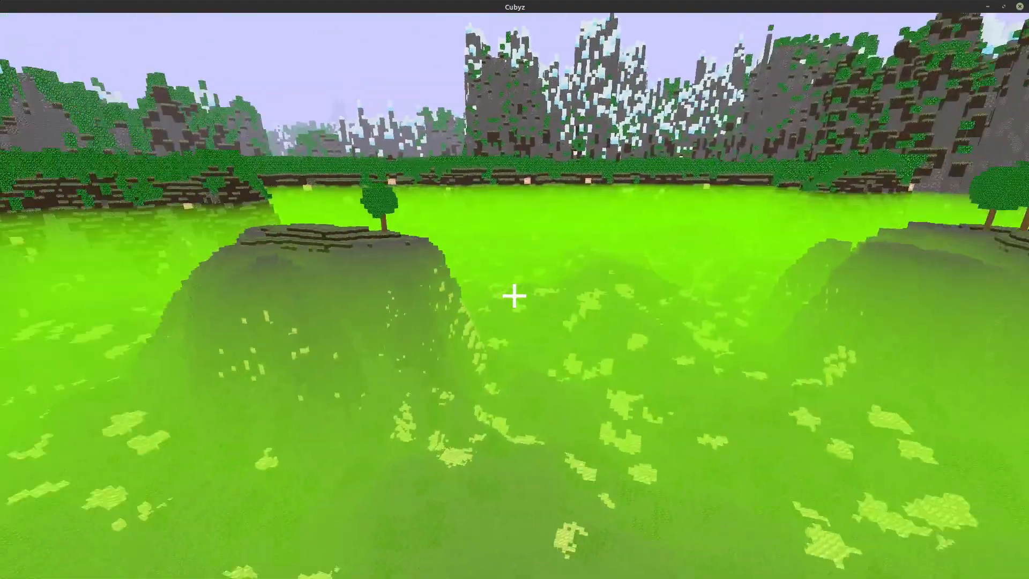
mouse_move(514, 295)
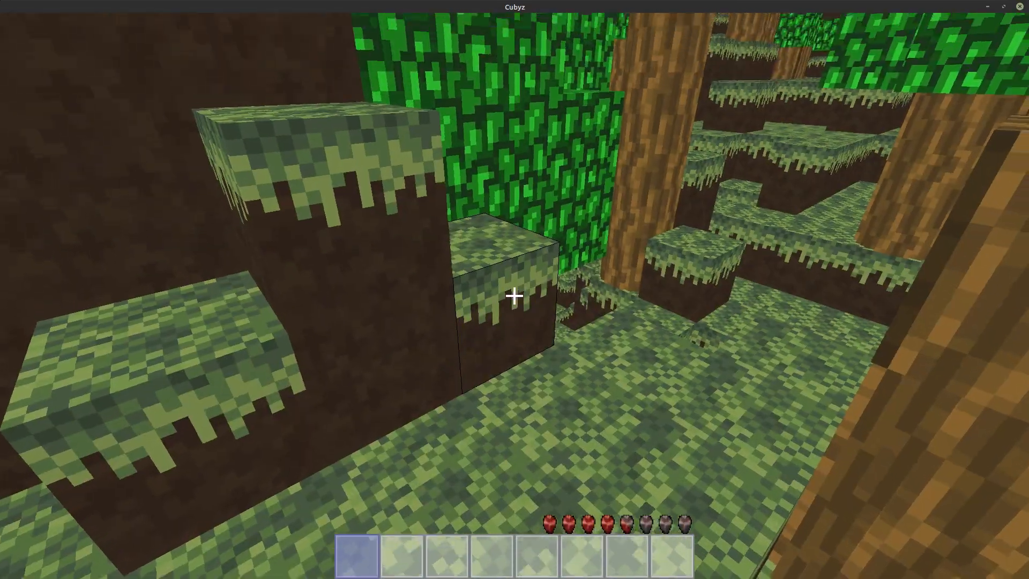
mouse_move(515, 296)
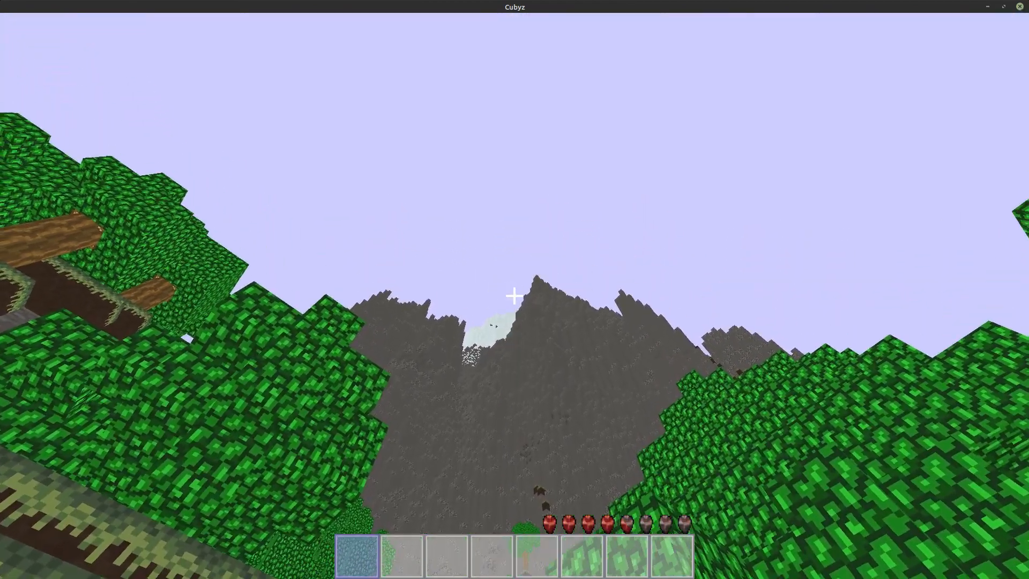
mouse_move(515, 296)
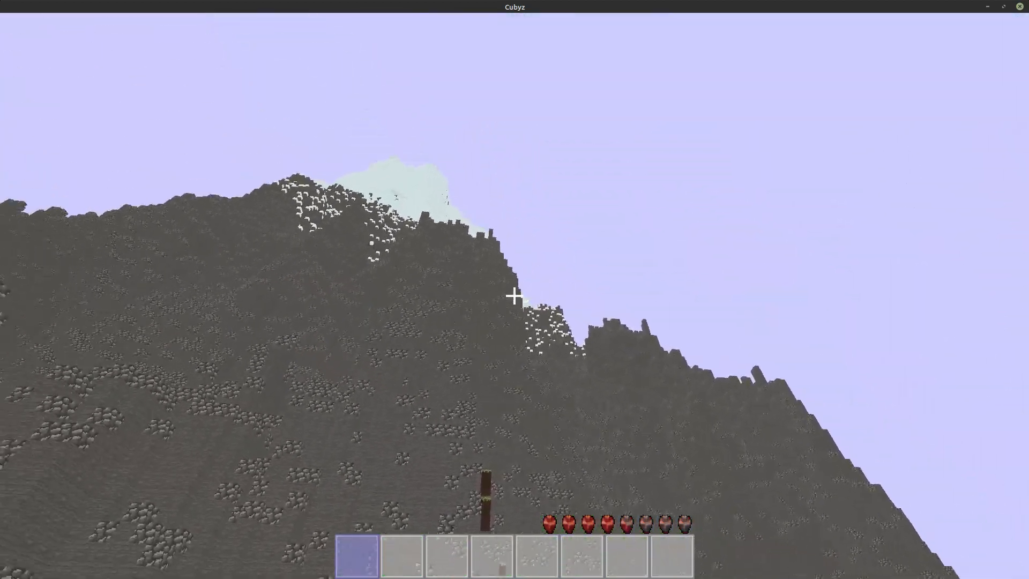
mouse_move(515, 290)
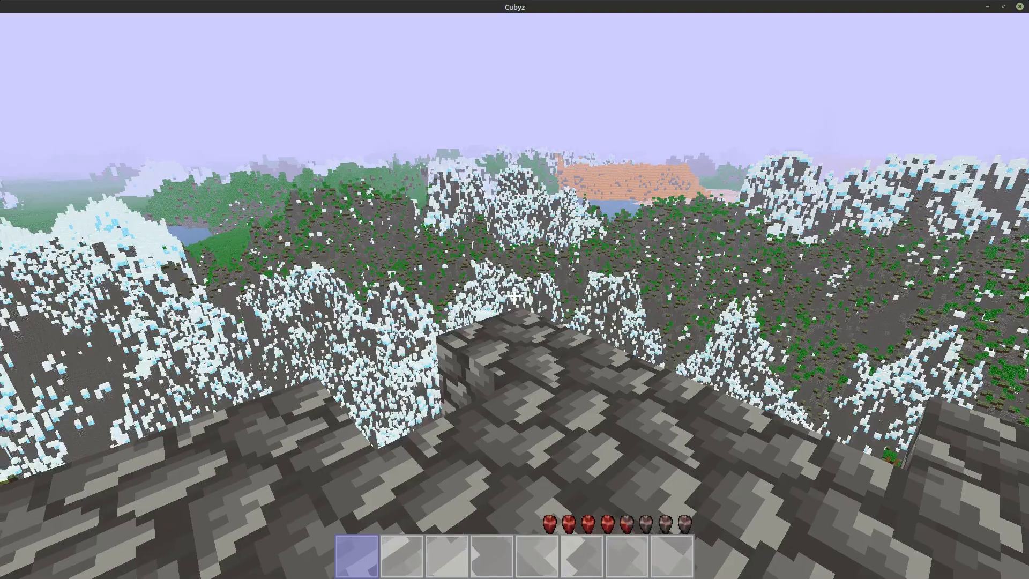
mouse_move(515, 289)
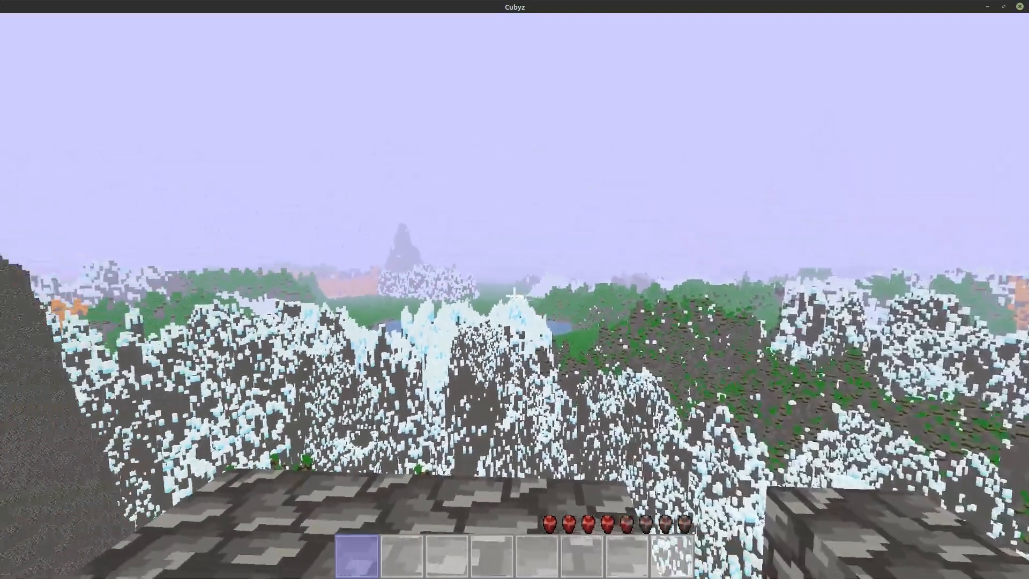
mouse_move(515, 296)
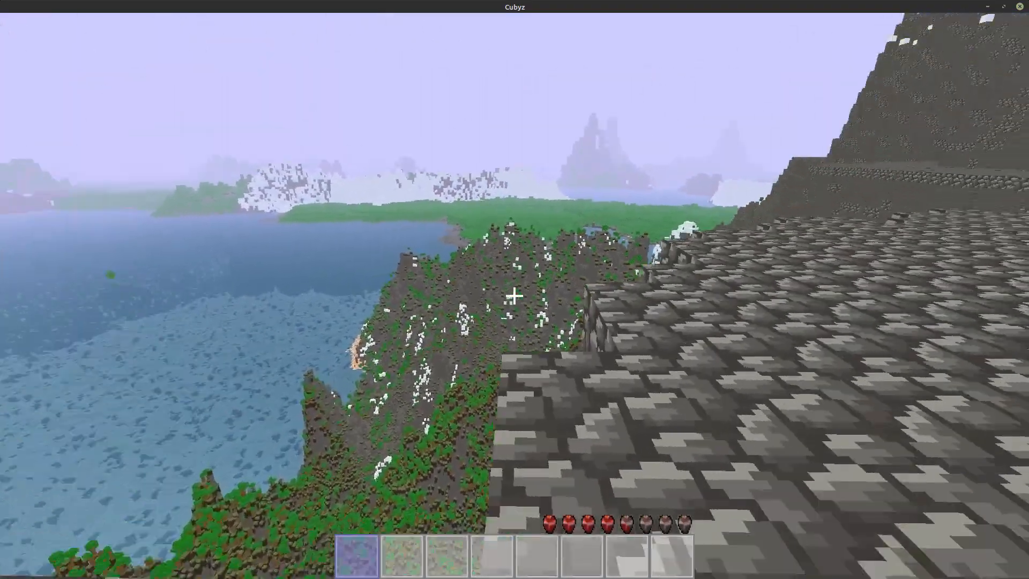
mouse_move(514, 296)
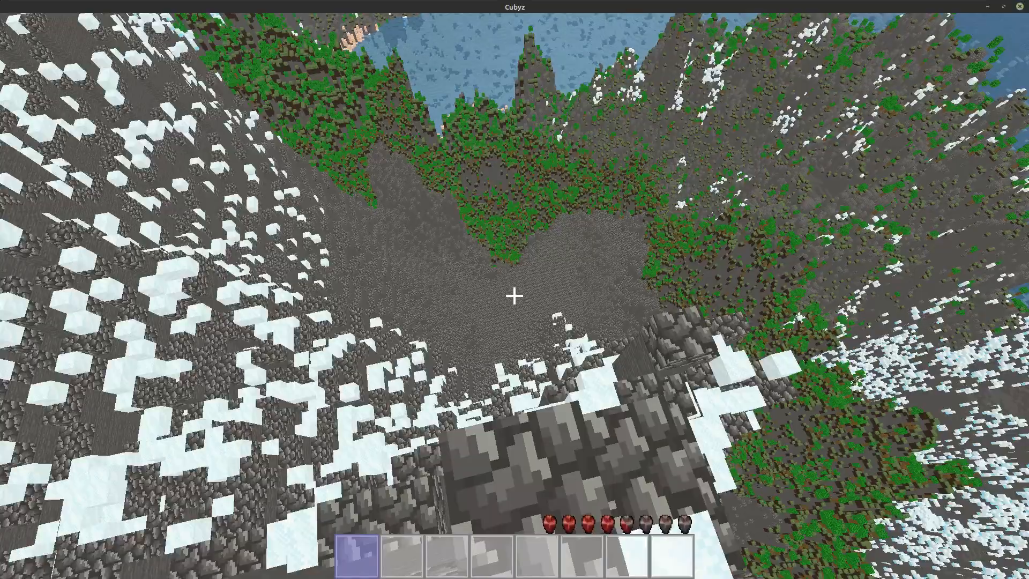
mouse_move(515, 296)
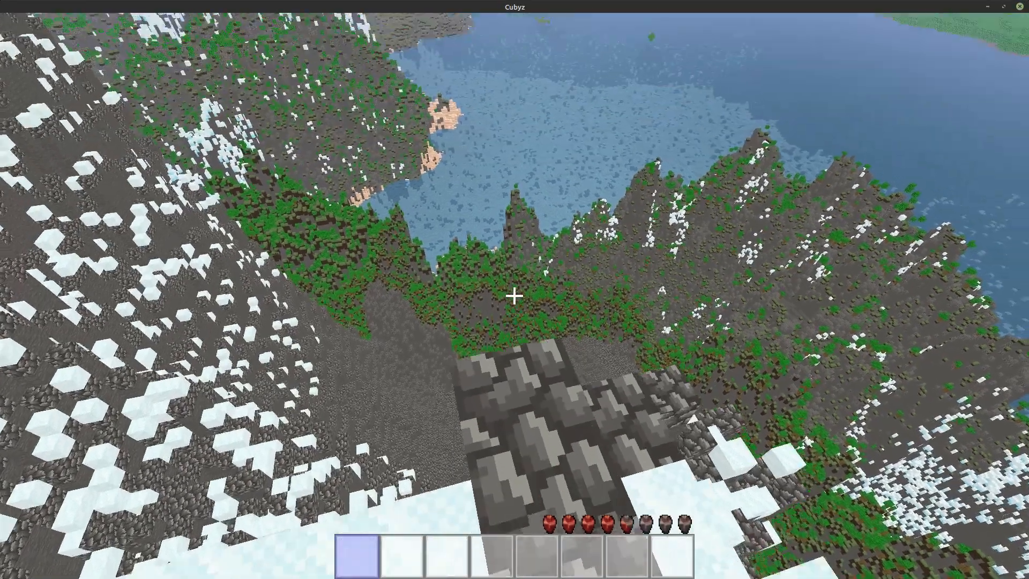